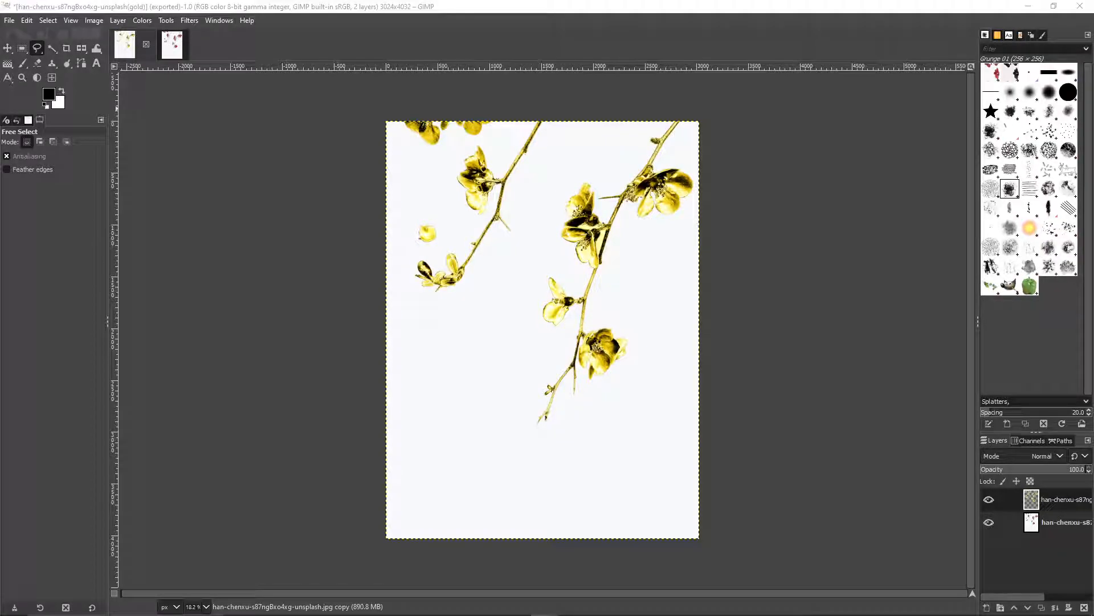
pyautogui.moveTo(241, 307)
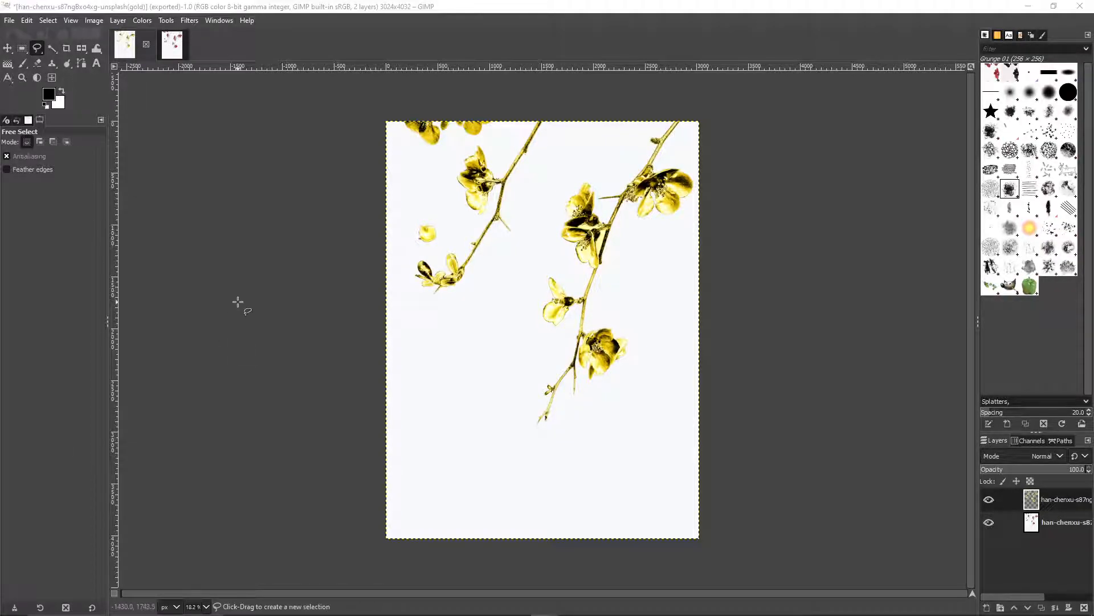
pyautogui.moveTo(341, 239)
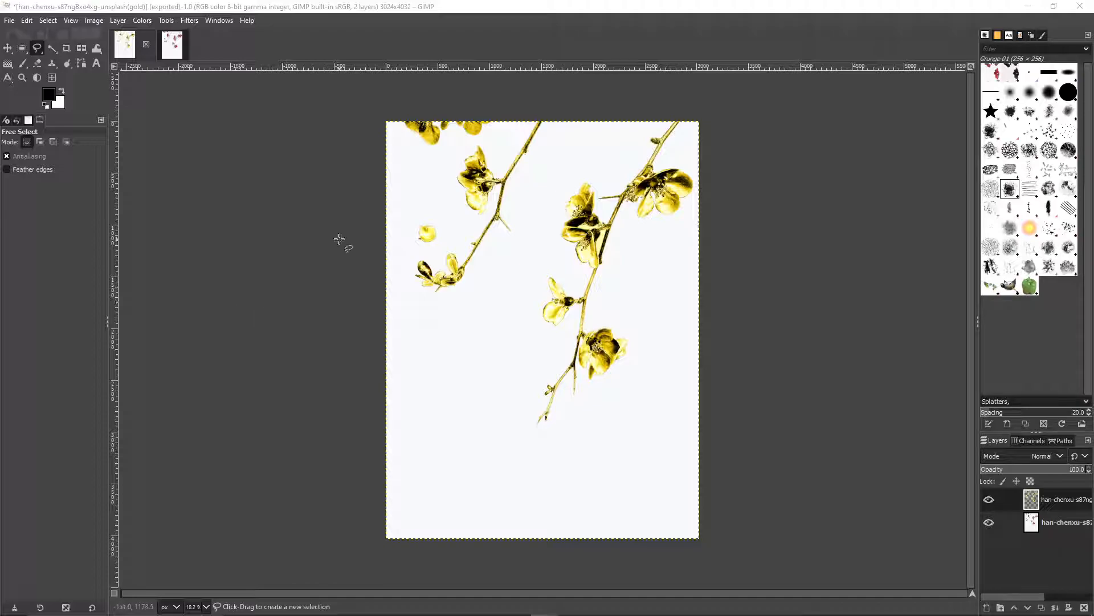
# - Switch to the original red-flower photo and trace a Free Select outline along a branch
pyautogui.click(158, 45)
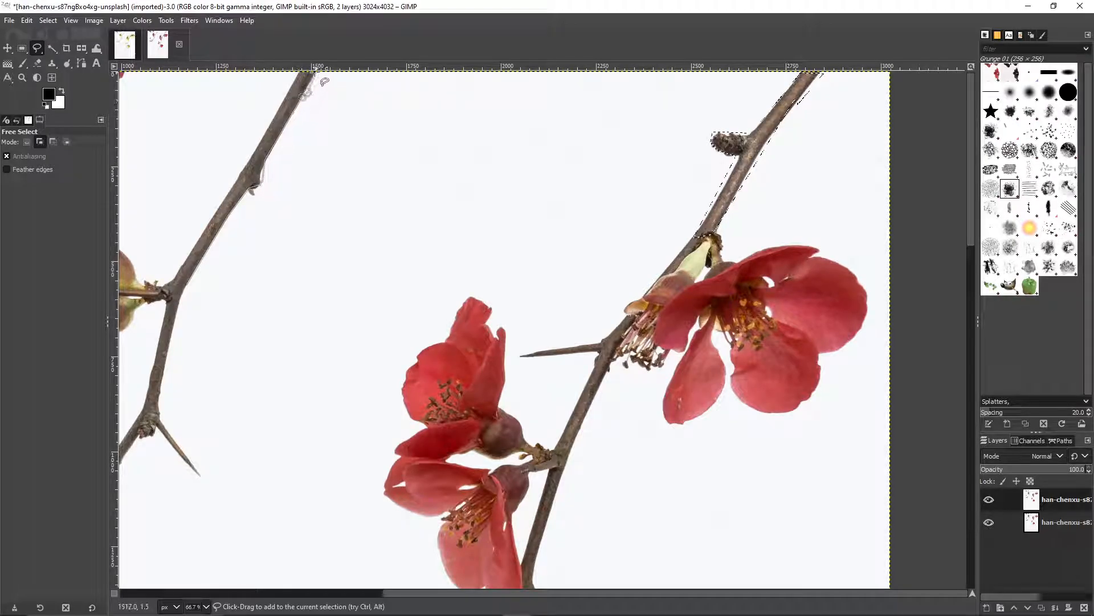
pyautogui.moveTo(318, 76); pyautogui.dragTo(203, 223)
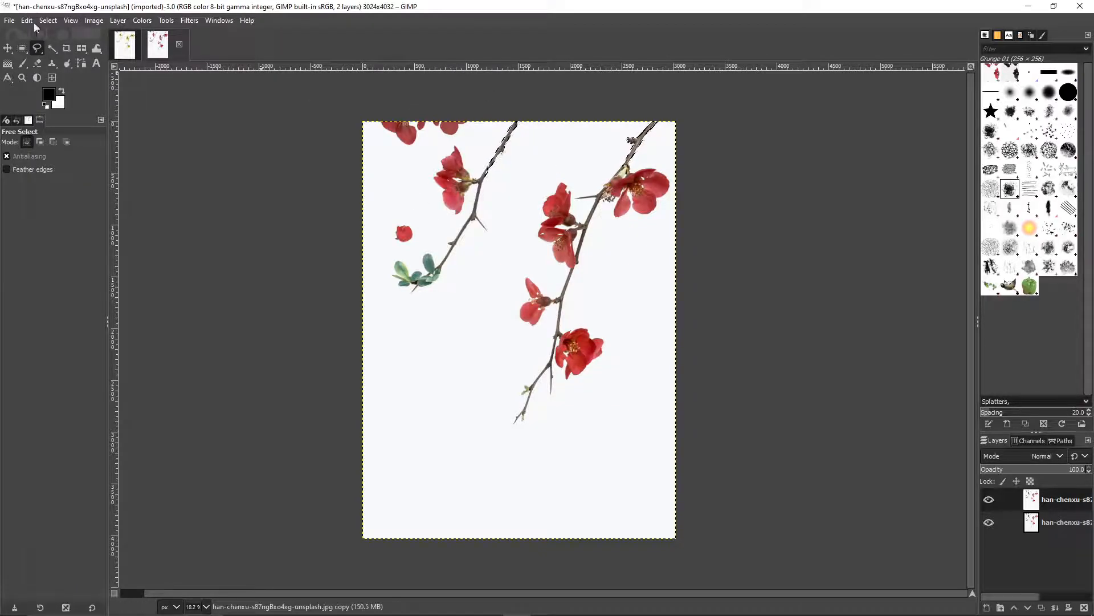
# - Fuzzy-select and delete the white background on the top layer, then hide the bottom photo layer
pyautogui.click(47, 19)
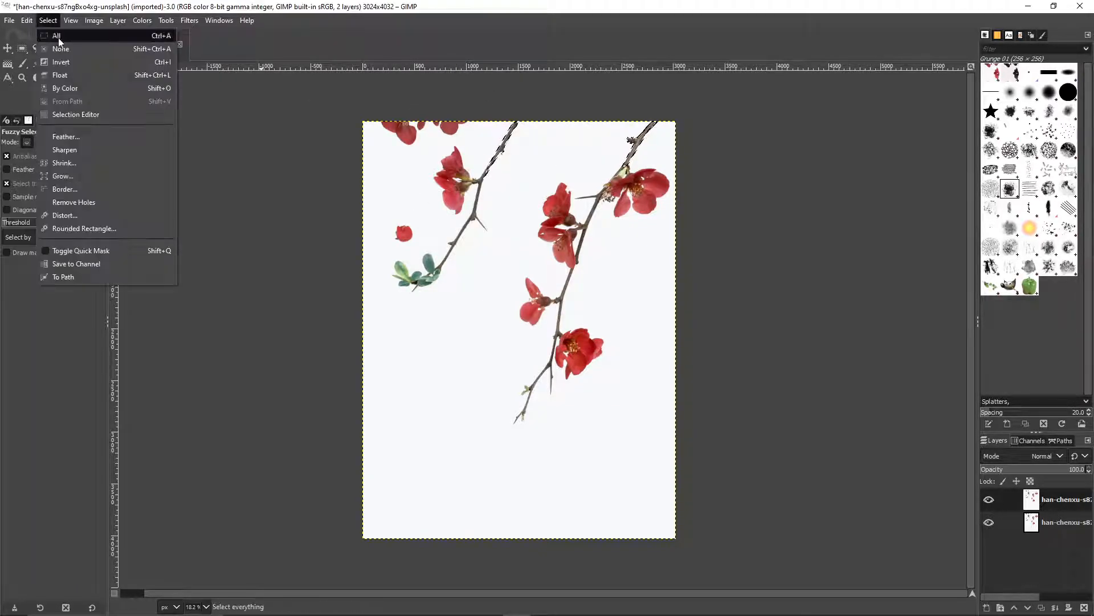
pyautogui.click(56, 36)
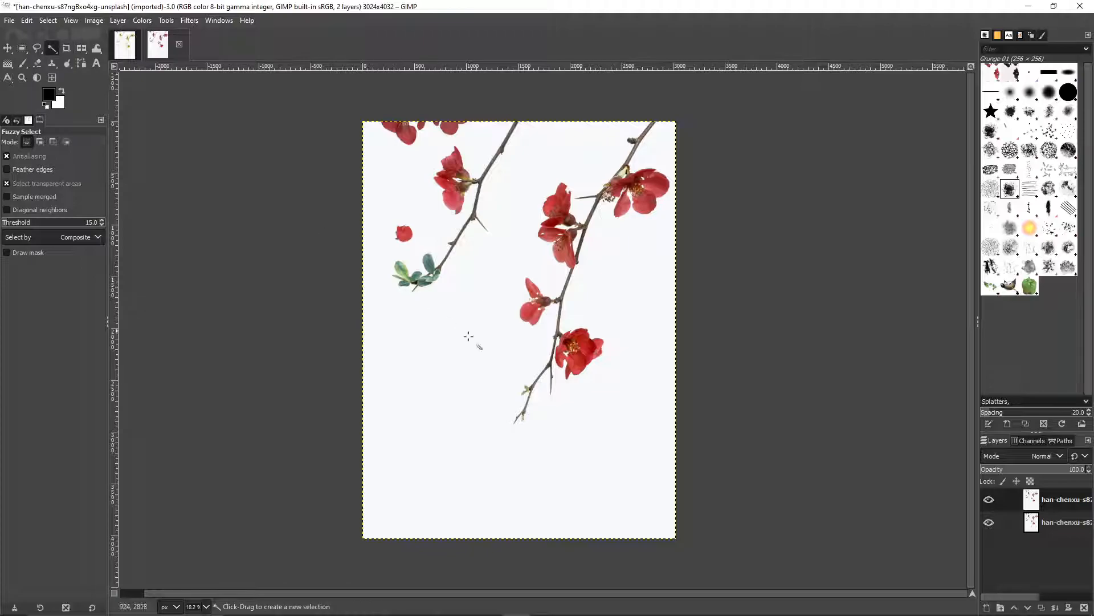
pyautogui.click(467, 335)
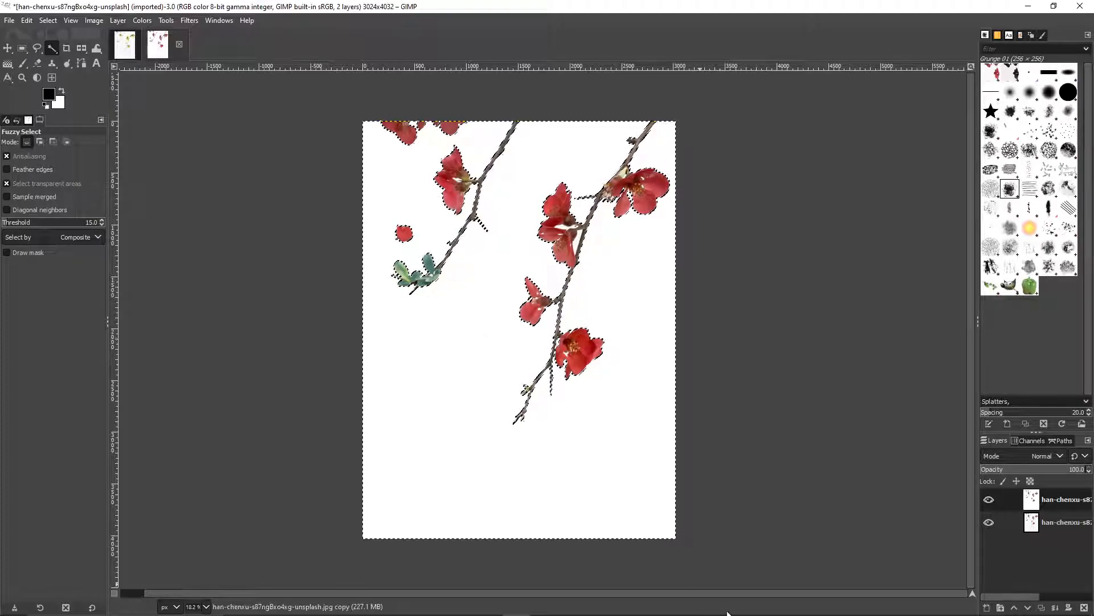
pyautogui.click(989, 521)
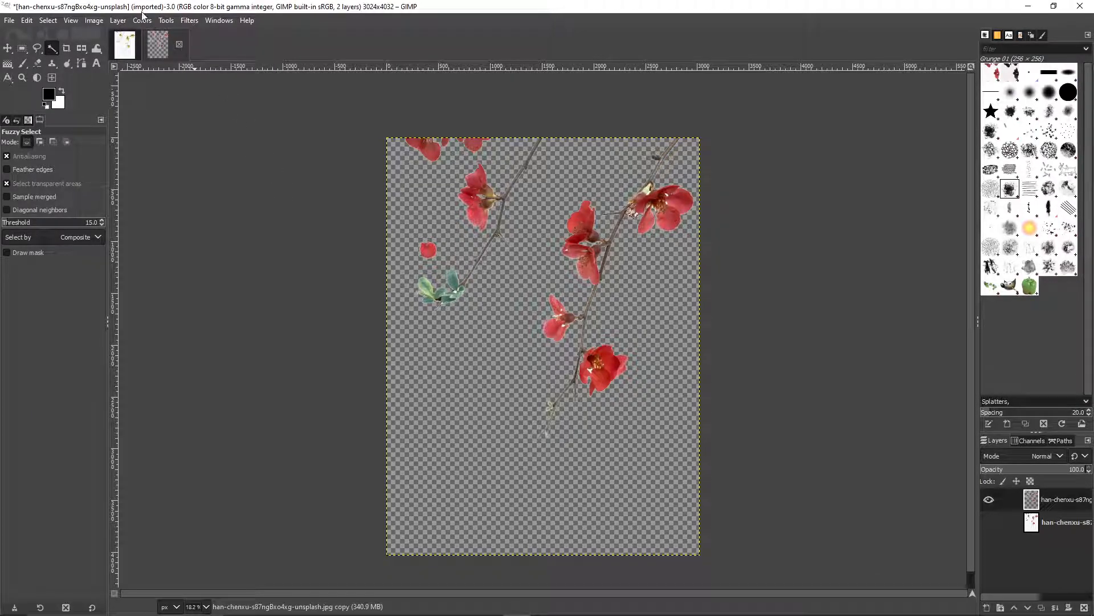
# - Desaturate the cut-out branches in Luminance mode so they turn grey
pyautogui.click(141, 19)
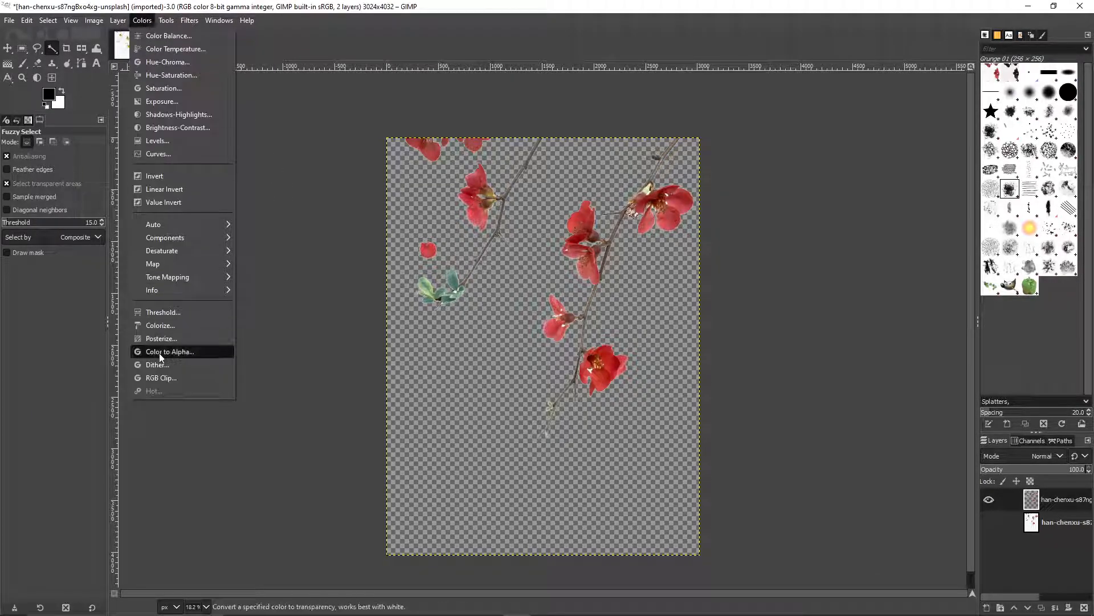
pyautogui.moveTo(160, 325)
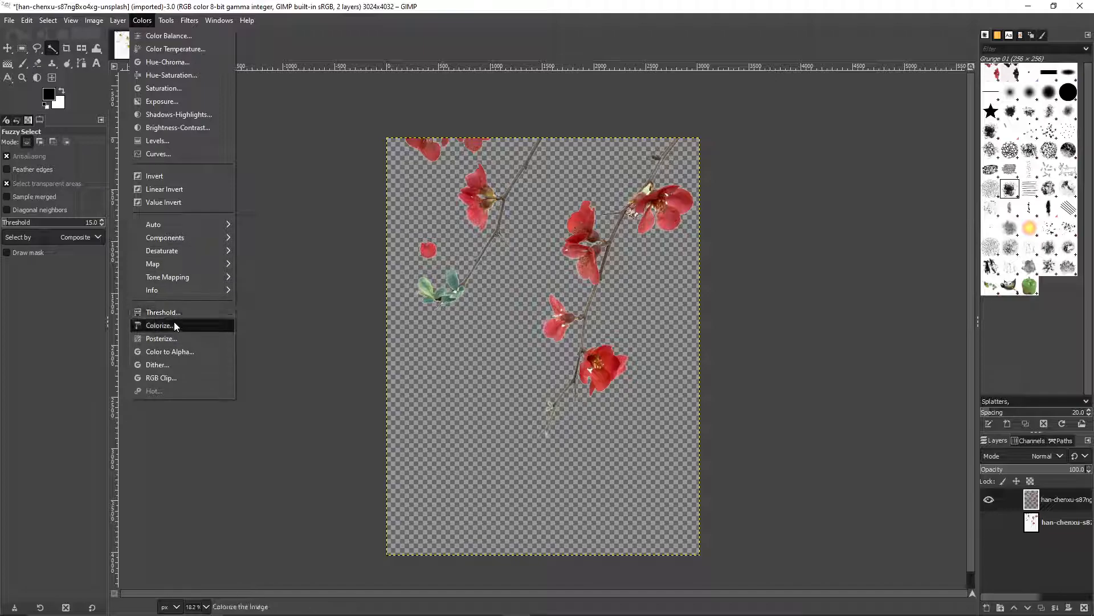
pyautogui.moveTo(195, 238)
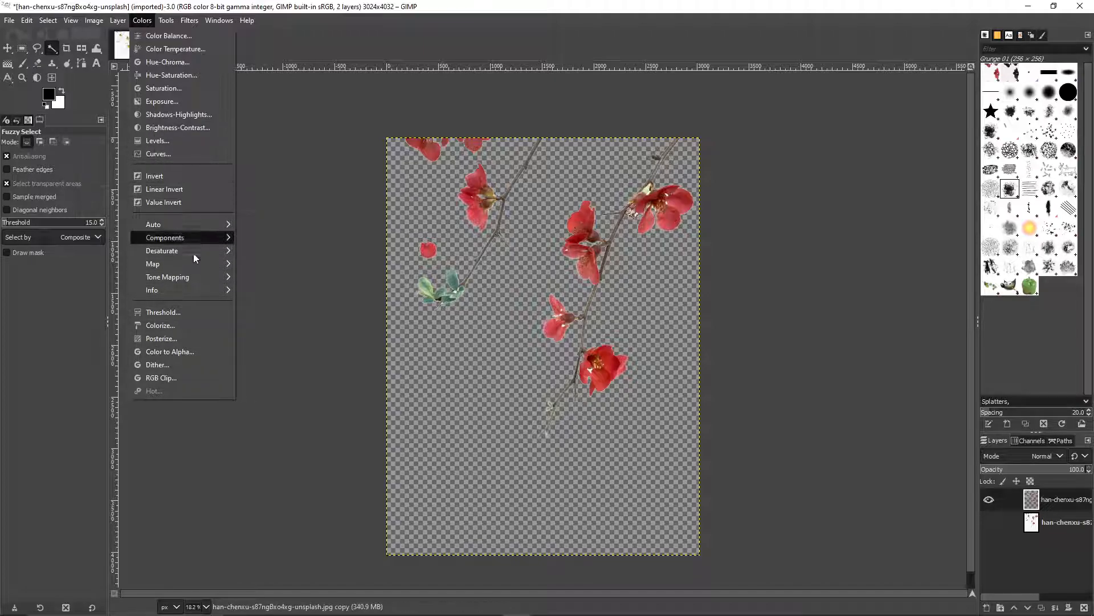
pyautogui.moveTo(175, 49)
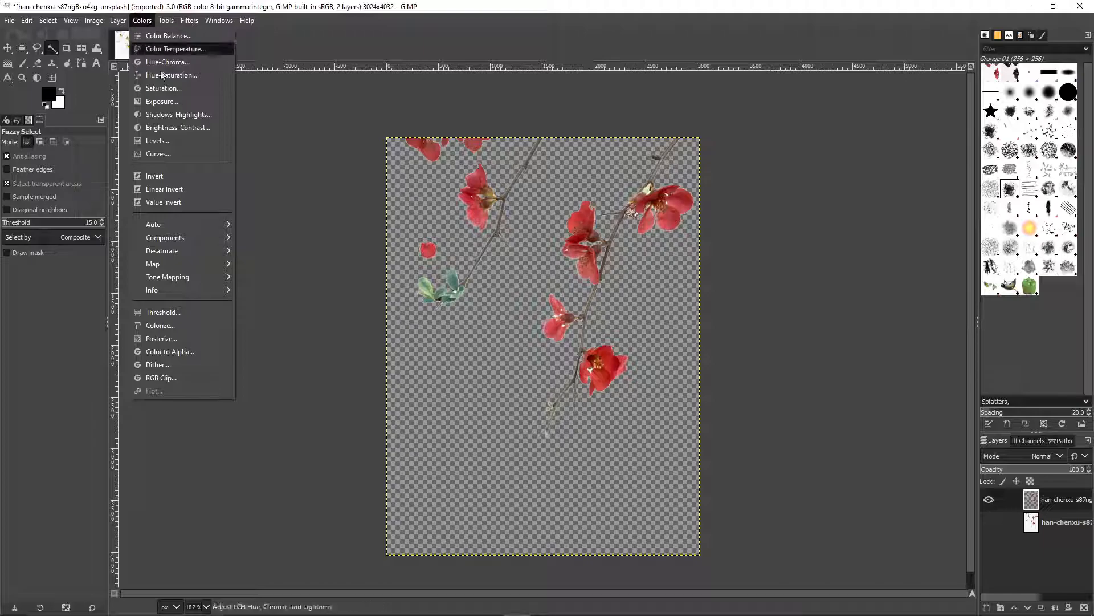
pyautogui.moveTo(162, 250)
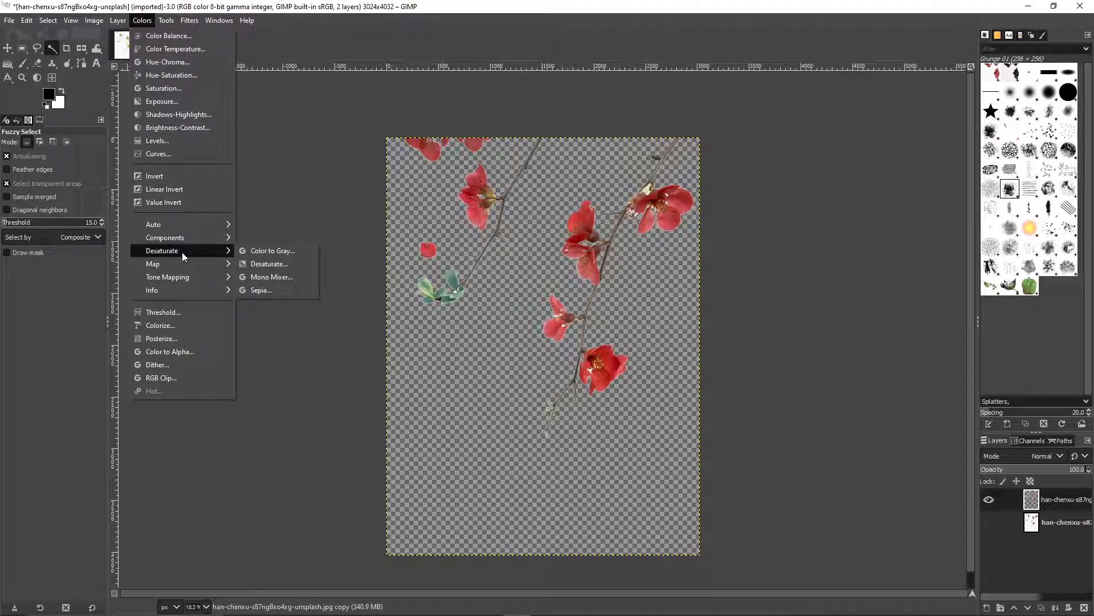
pyautogui.click(268, 263)
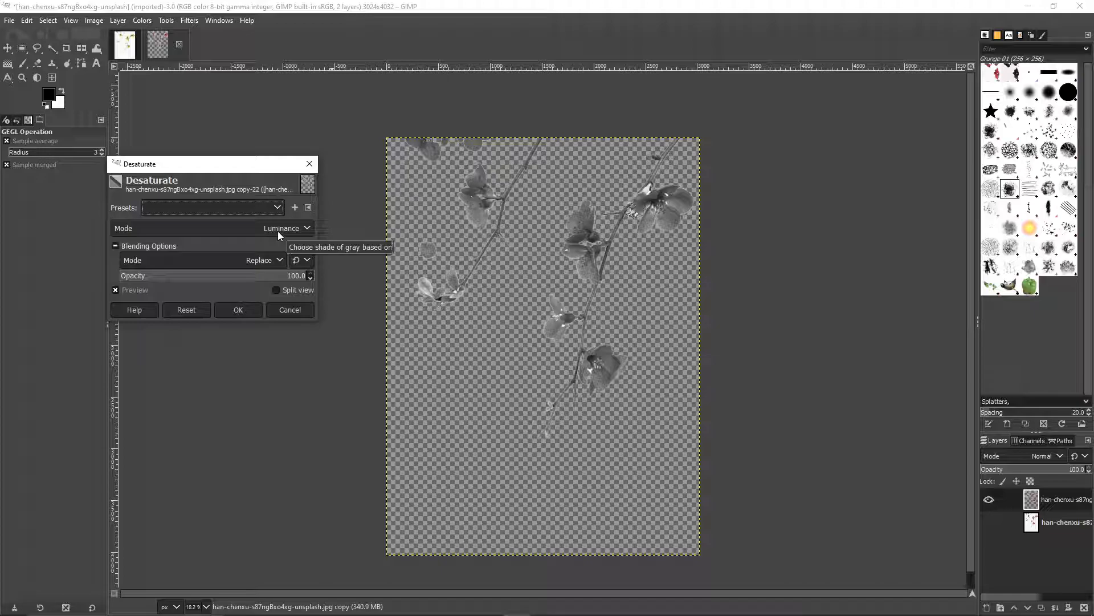
pyautogui.moveTo(251, 315)
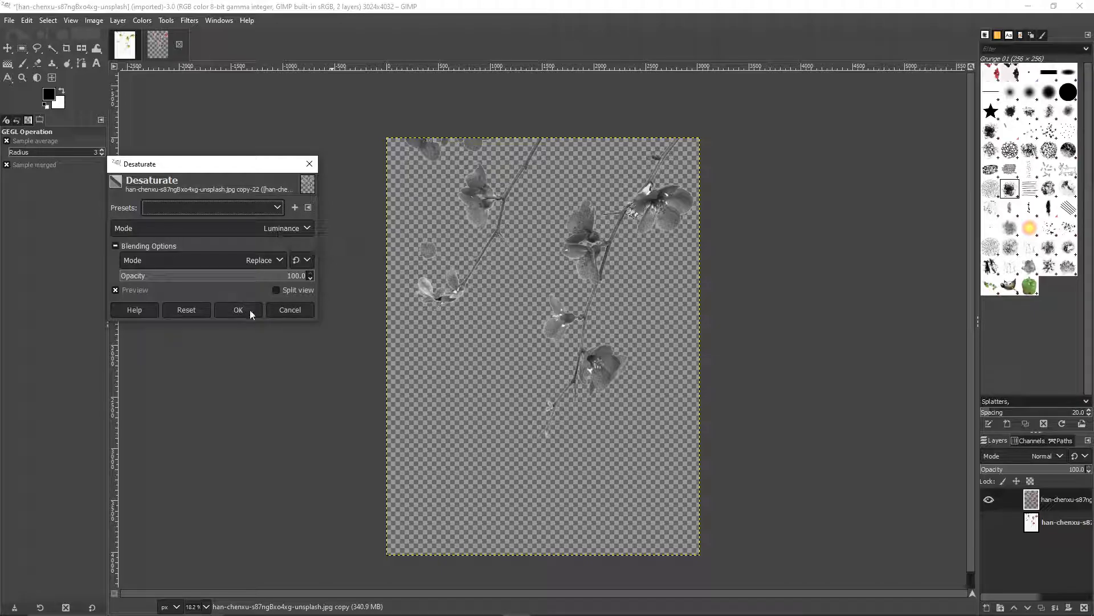
pyautogui.click(238, 309)
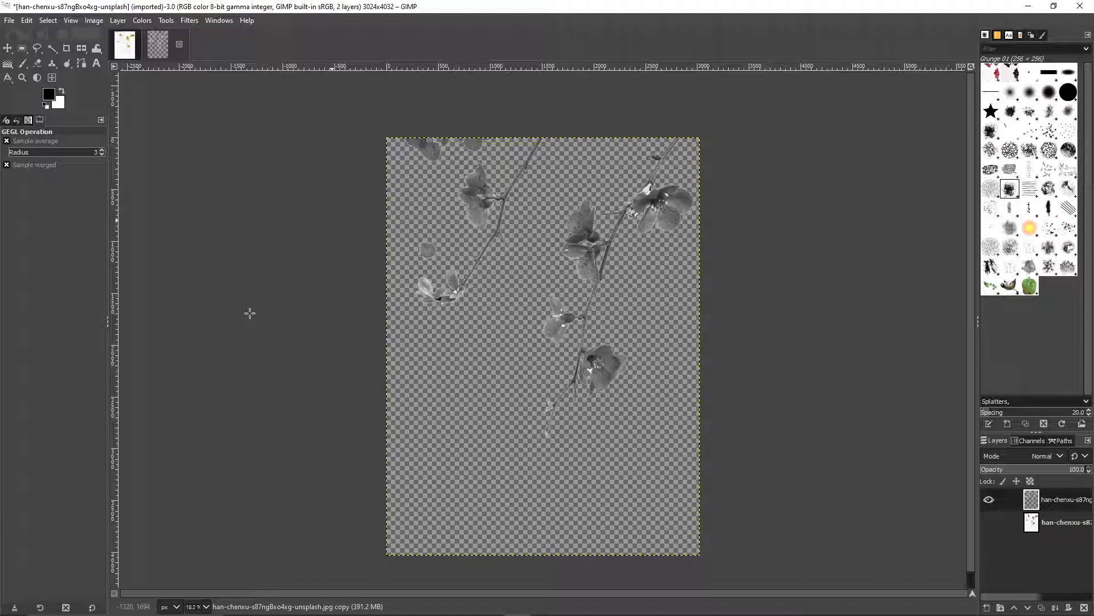
pyautogui.moveTo(820, 341)
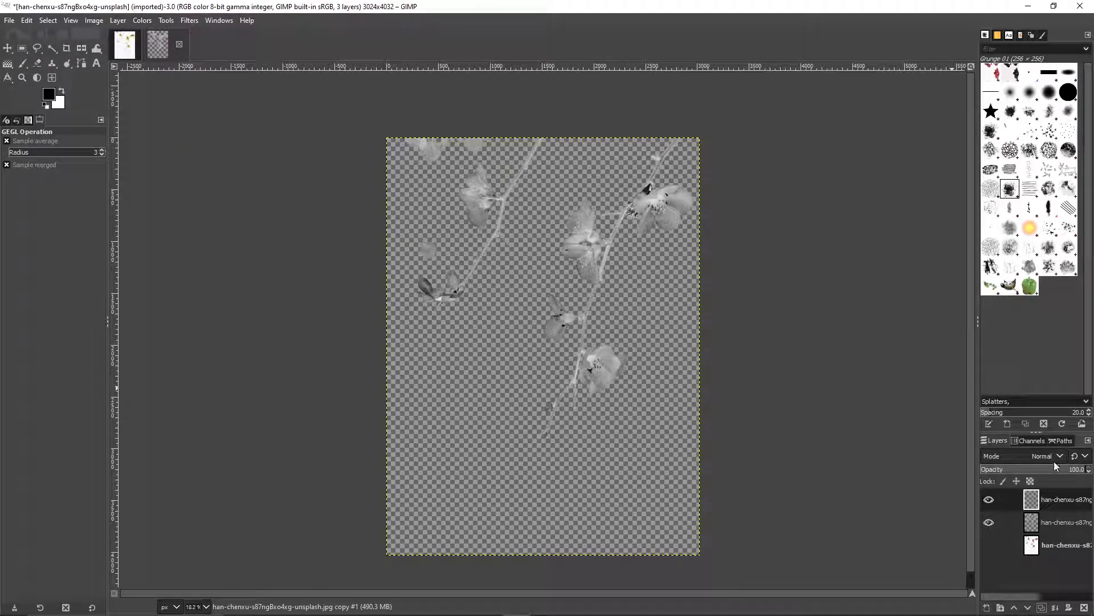
# - Lighten the grey branches to pale whitish grey, delete the extra layer and show the white background
pyautogui.click(1041, 455)
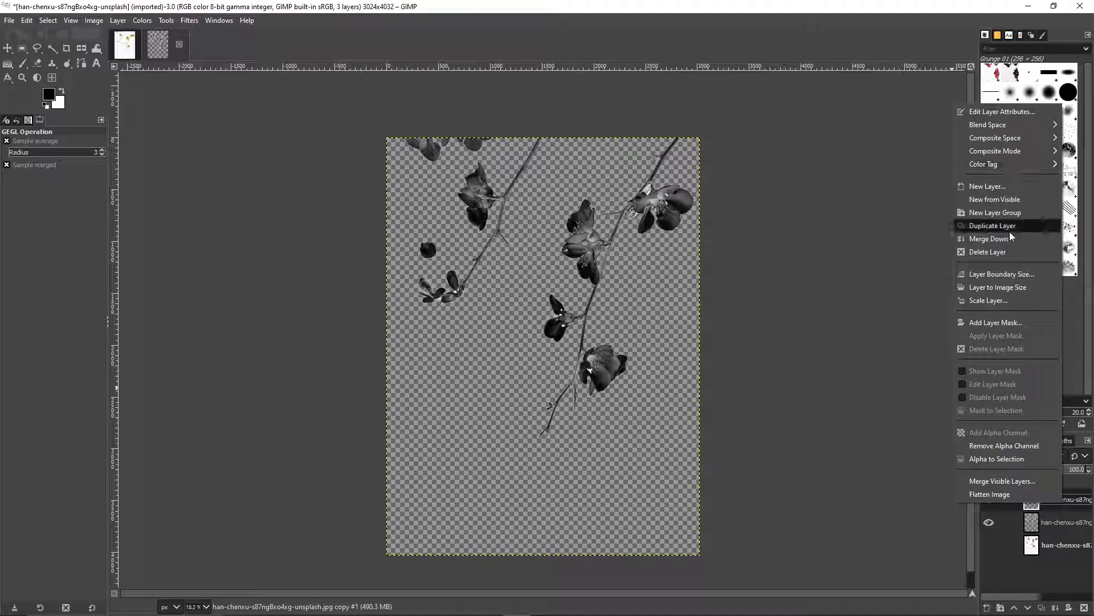
pyautogui.click(988, 239)
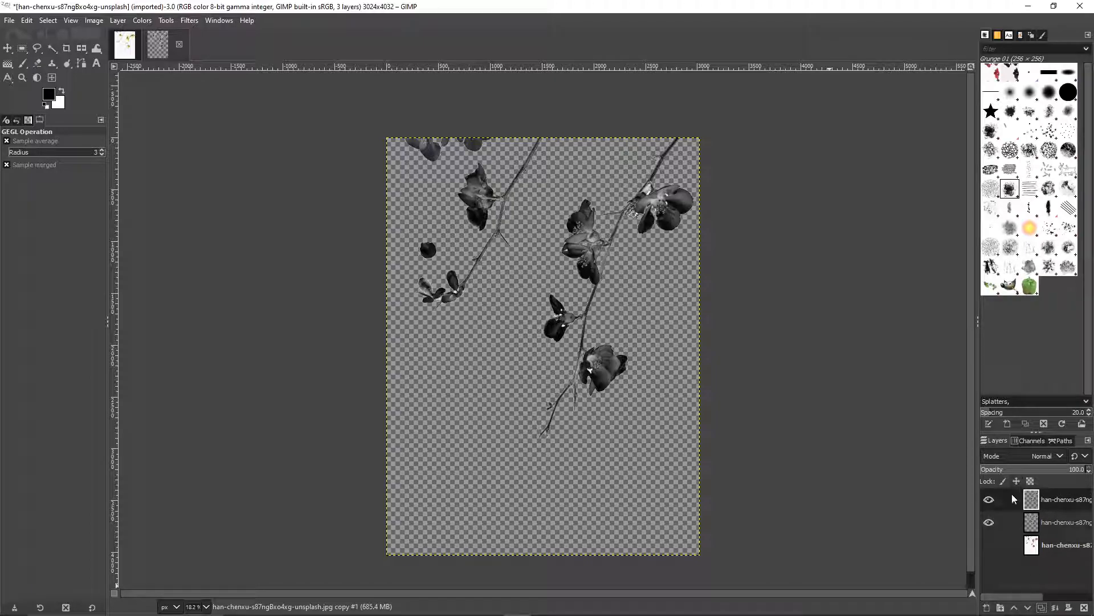
pyautogui.click(141, 21)
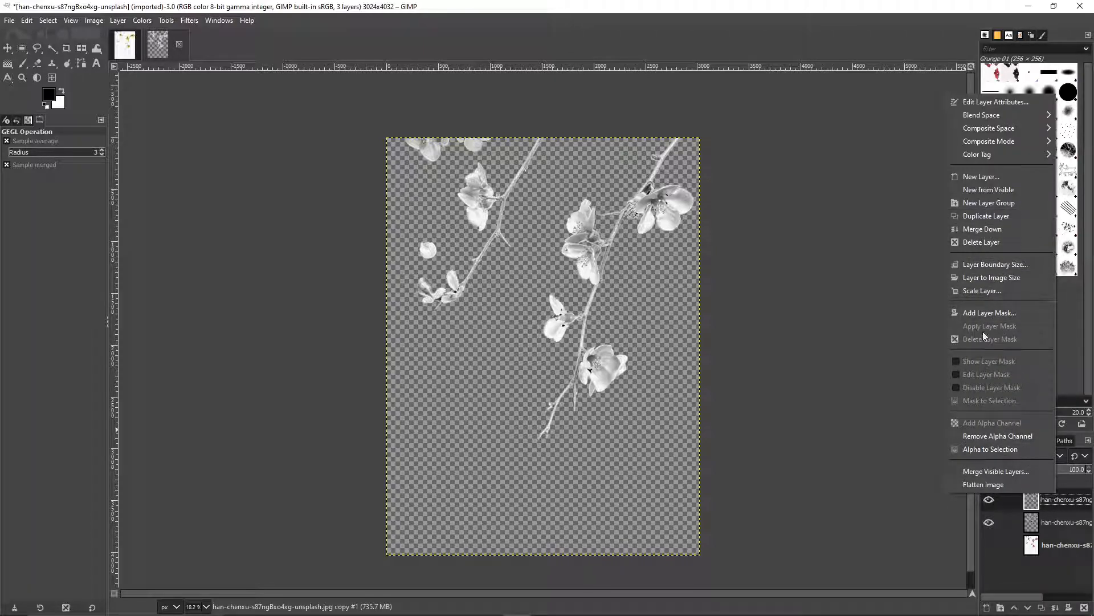
pyautogui.moveTo(994, 247)
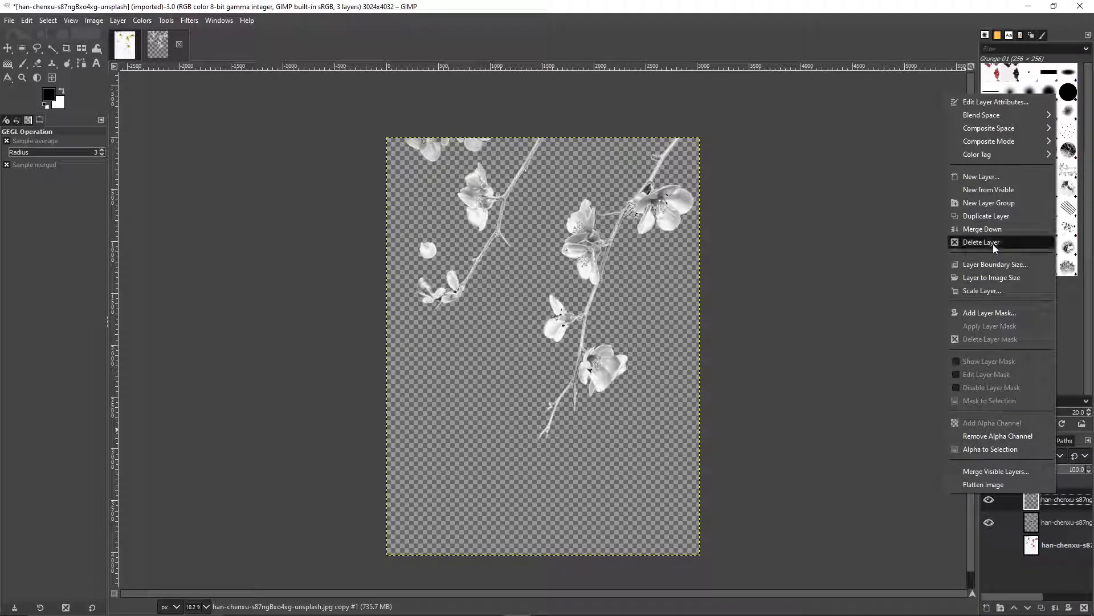
pyautogui.click(981, 241)
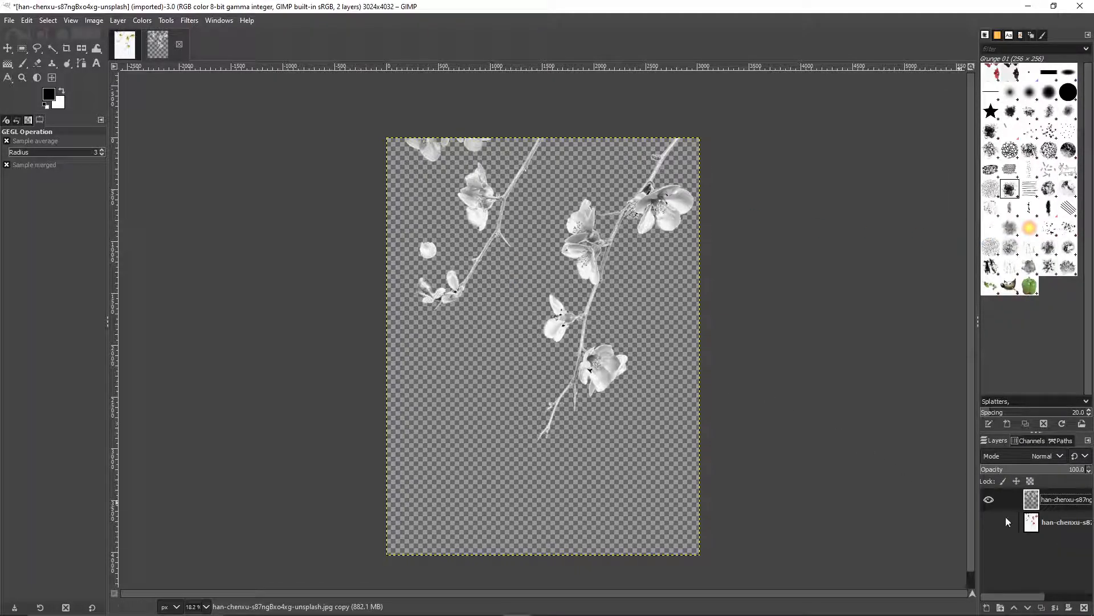
pyautogui.click(989, 522)
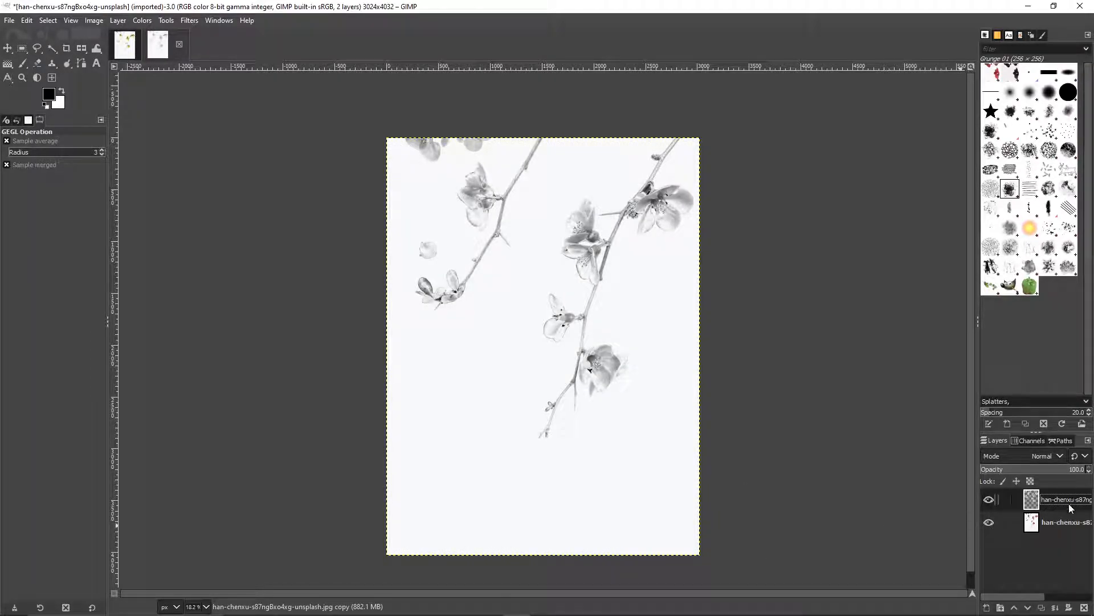
# - Colorize the copy layer to golden yellow with Hue about 0.13 and Saturation about 0.77
pyautogui.doubleClick(1062, 500)
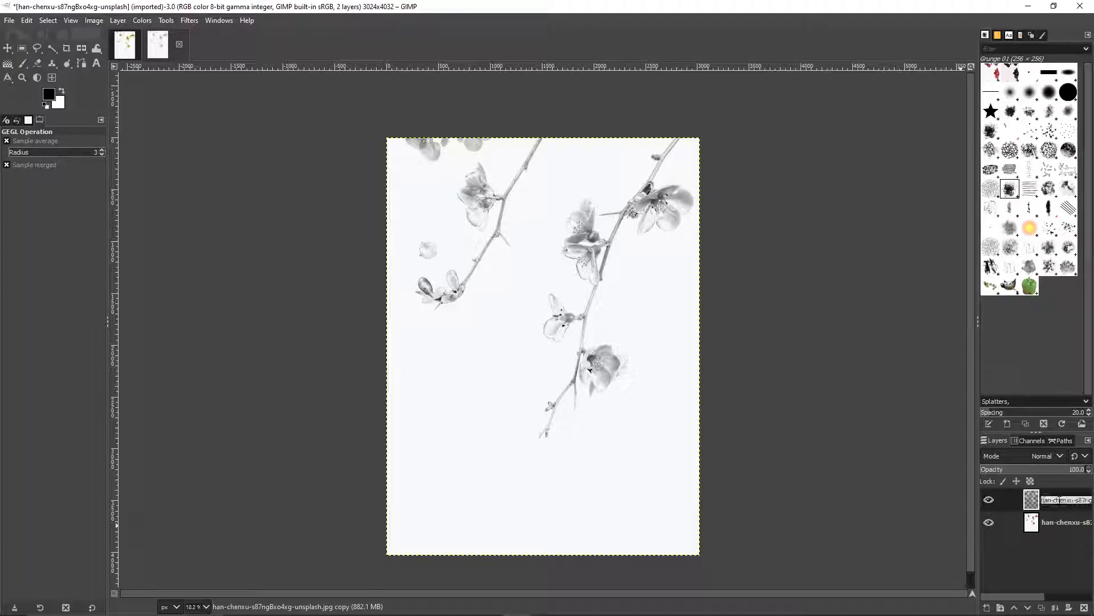
pyautogui.click(141, 21)
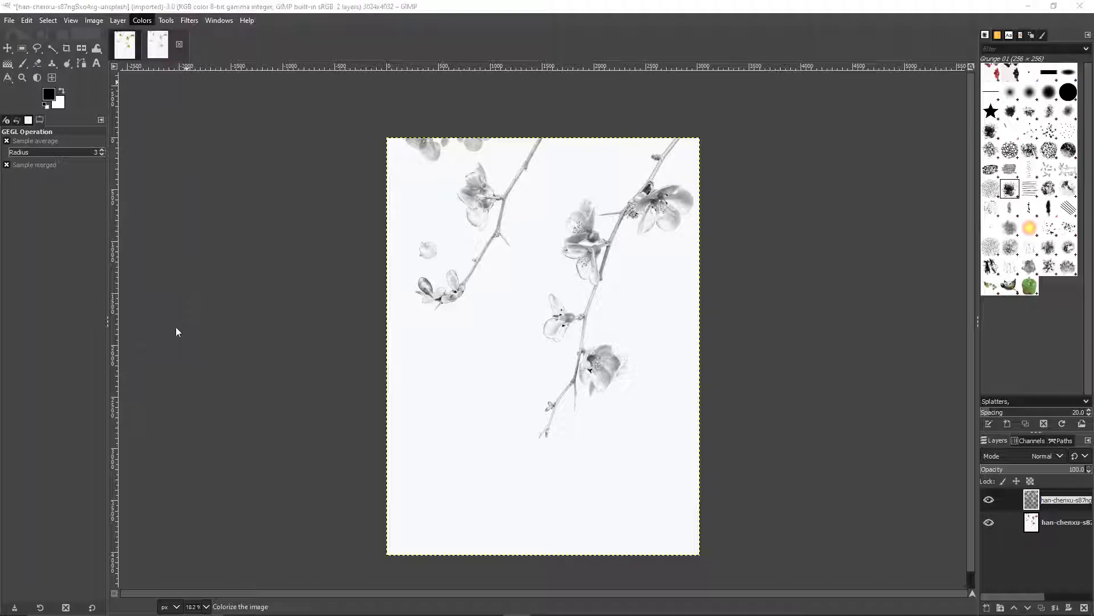
pyautogui.click(141, 20)
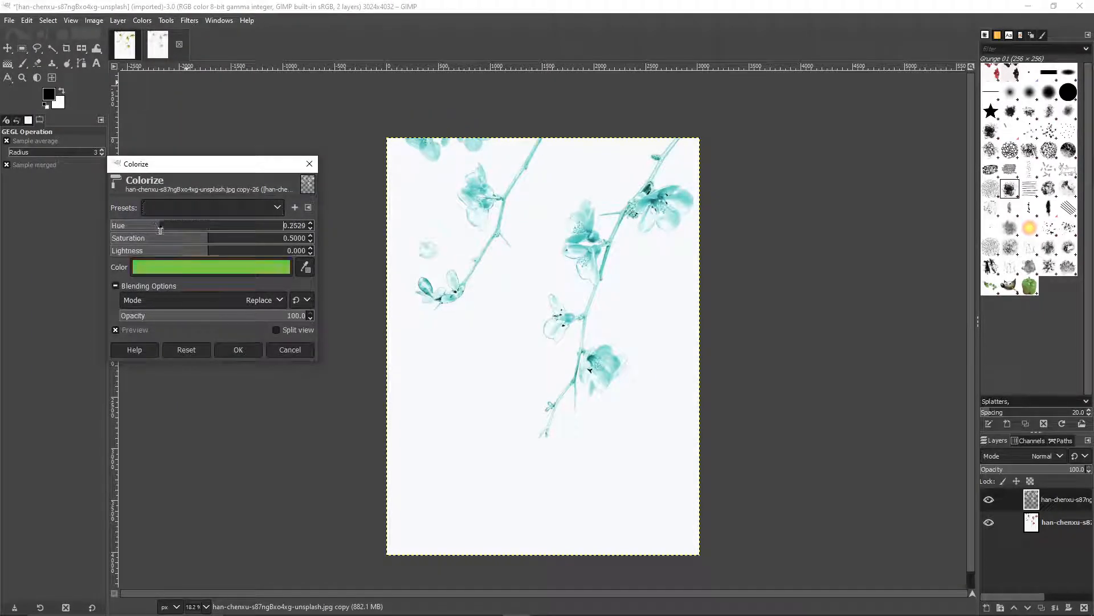
pyautogui.moveTo(159, 224); pyautogui.dragTo(138, 225)
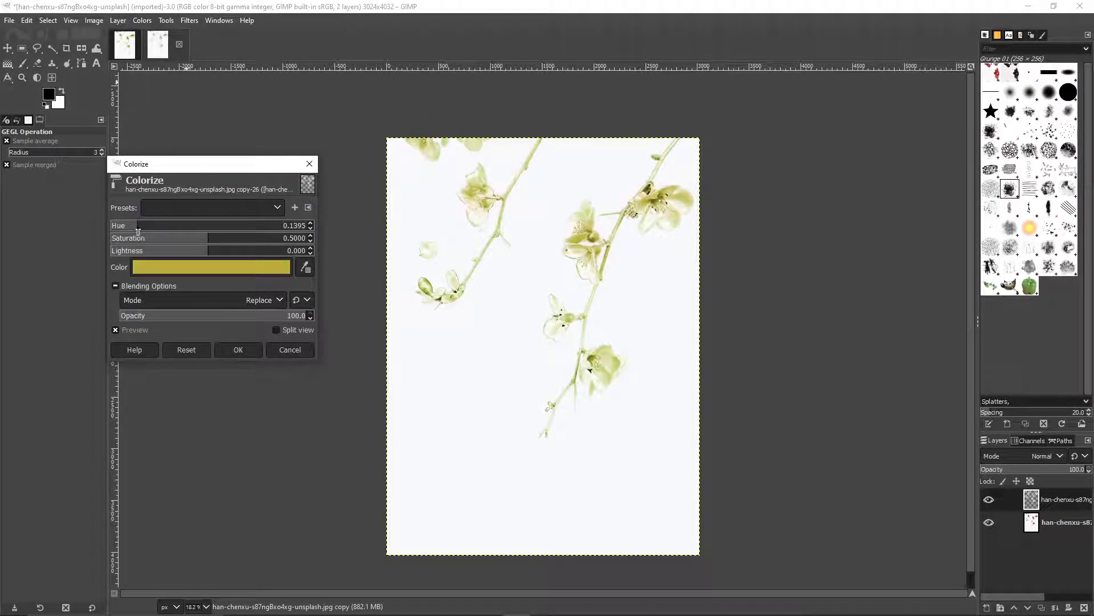
pyautogui.moveTo(140, 225); pyautogui.dragTo(129, 224)
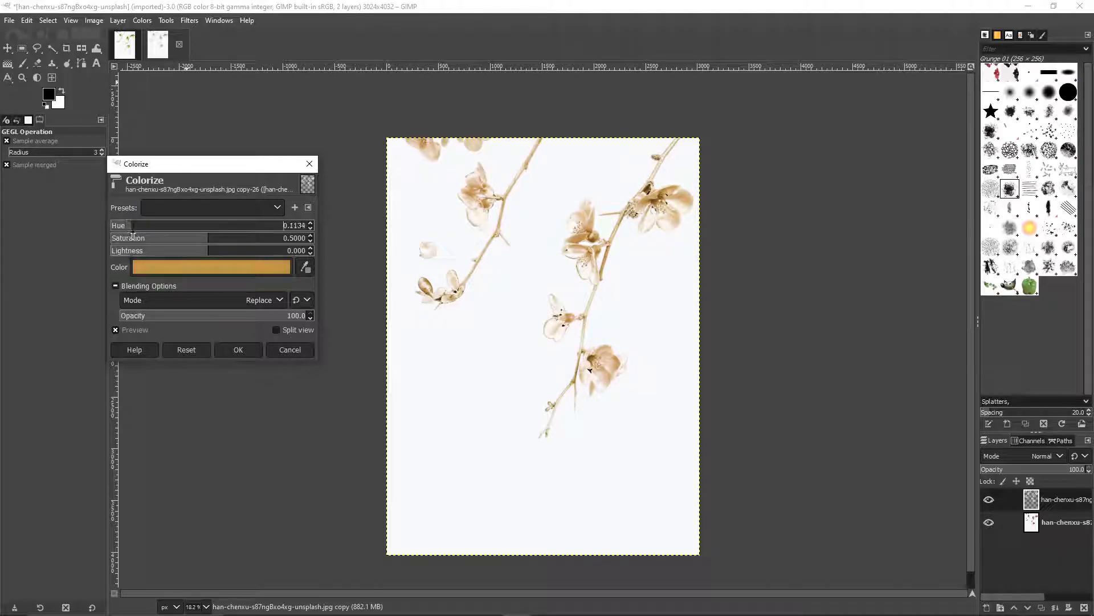
pyautogui.moveTo(132, 225); pyautogui.dragTo(140, 224)
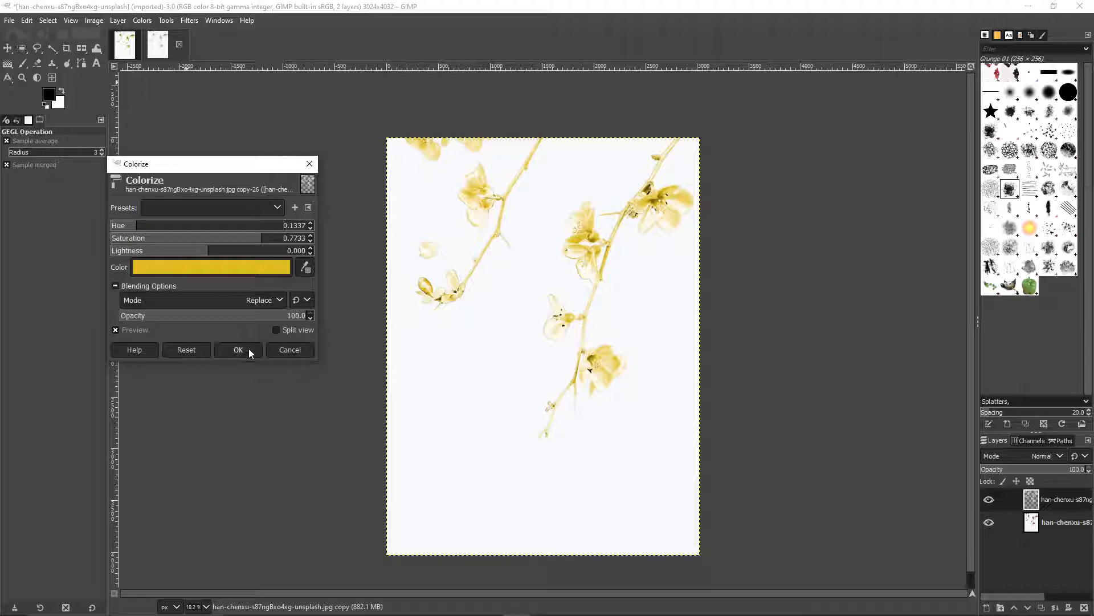
pyautogui.click(237, 350)
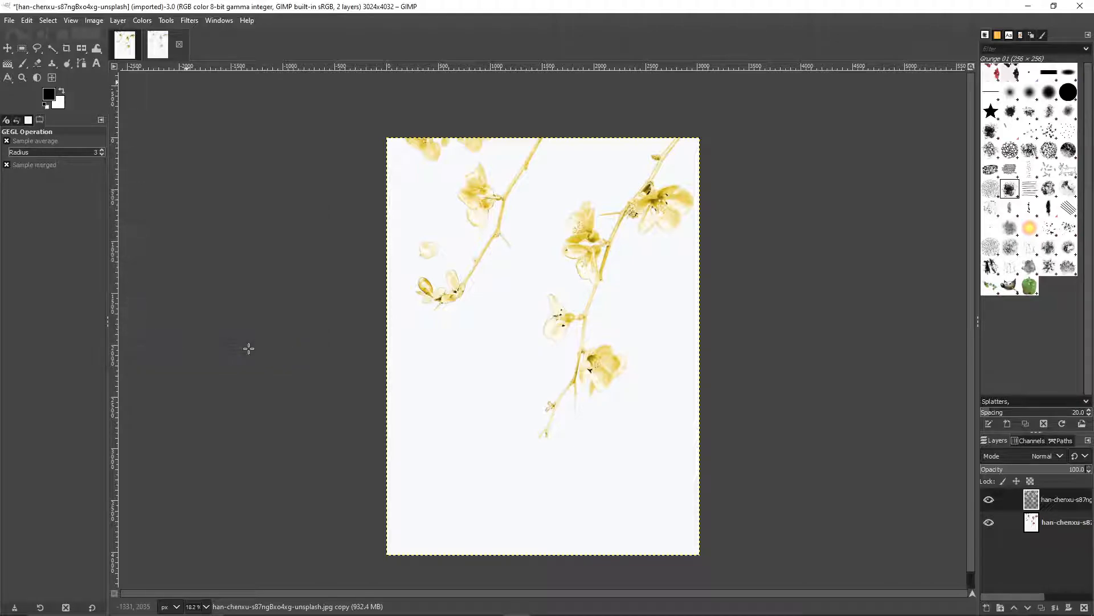
# - Apply Levels with black point 55, gamma 0.48 and white point 240 for richer amber branches
pyautogui.click(141, 20)
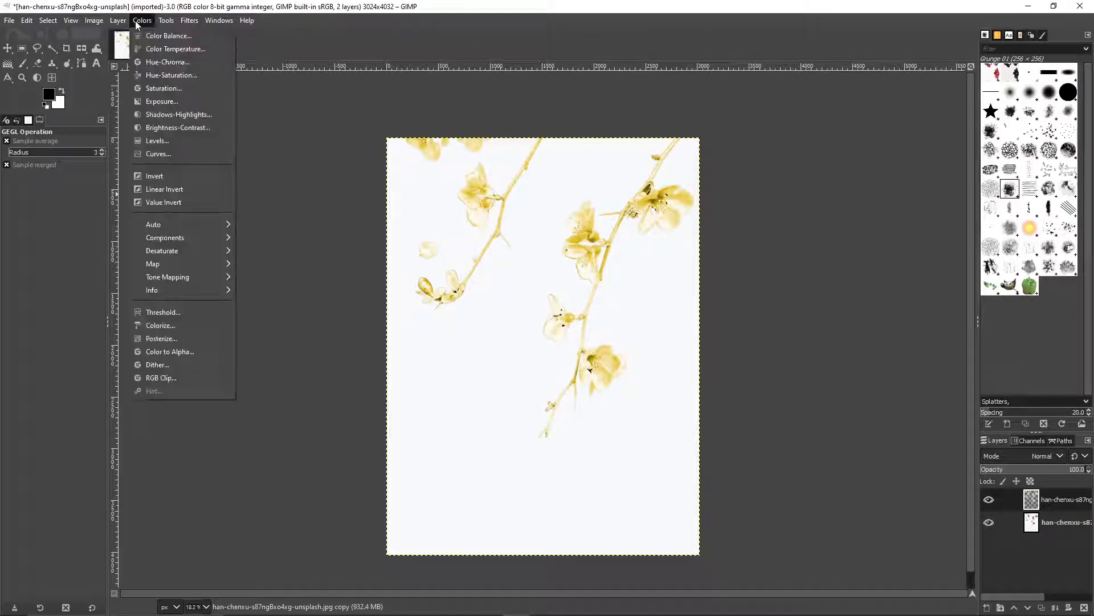
pyautogui.click(157, 141)
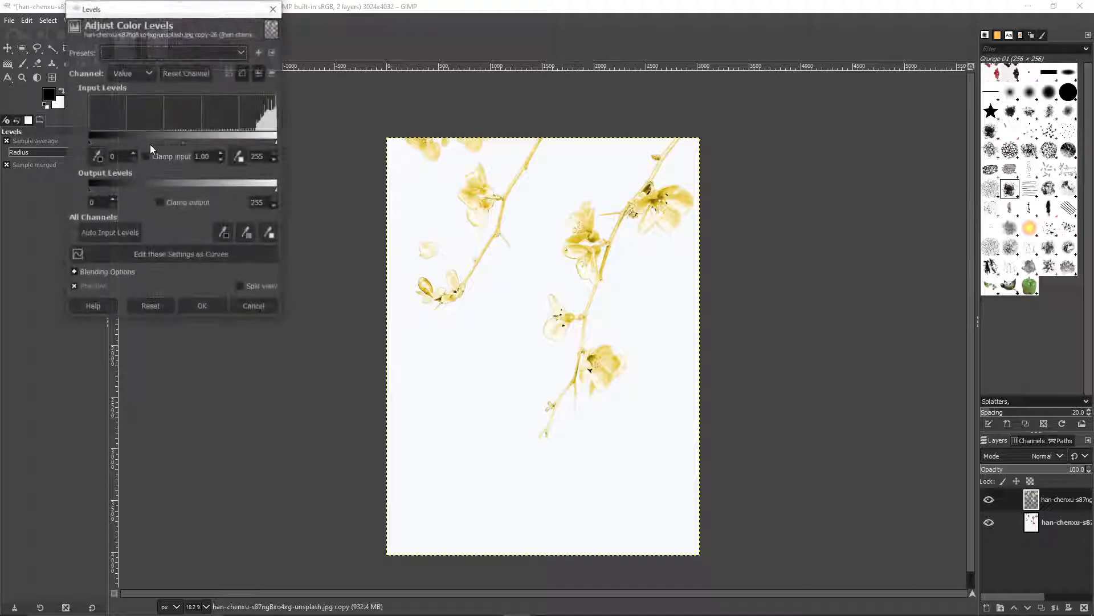
pyautogui.moveTo(87, 144); pyautogui.dragTo(99, 144)
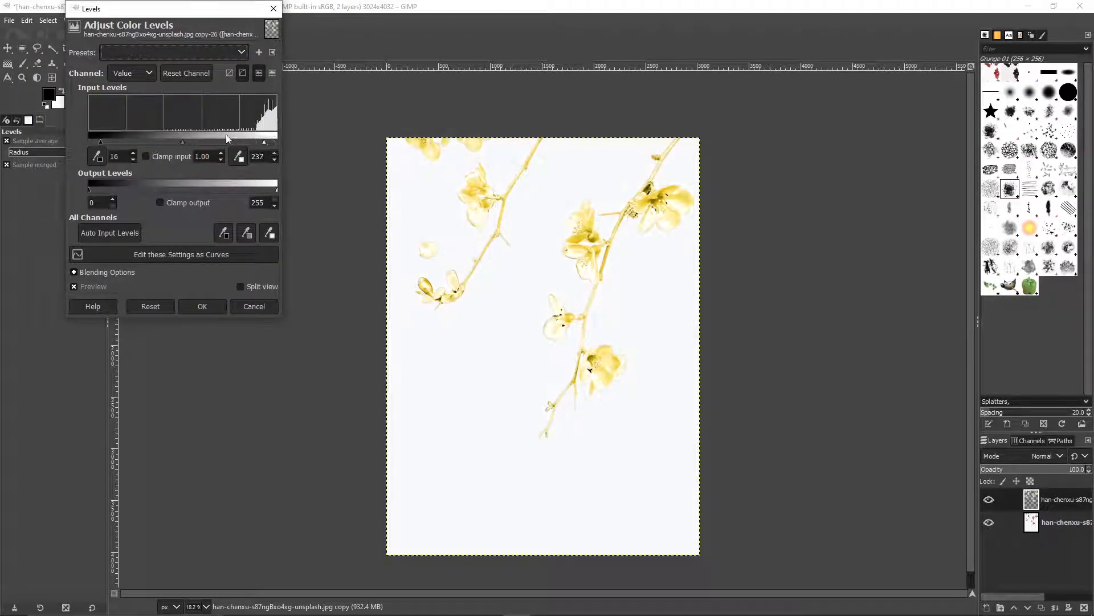
pyautogui.moveTo(227, 140); pyautogui.dragTo(203, 141)
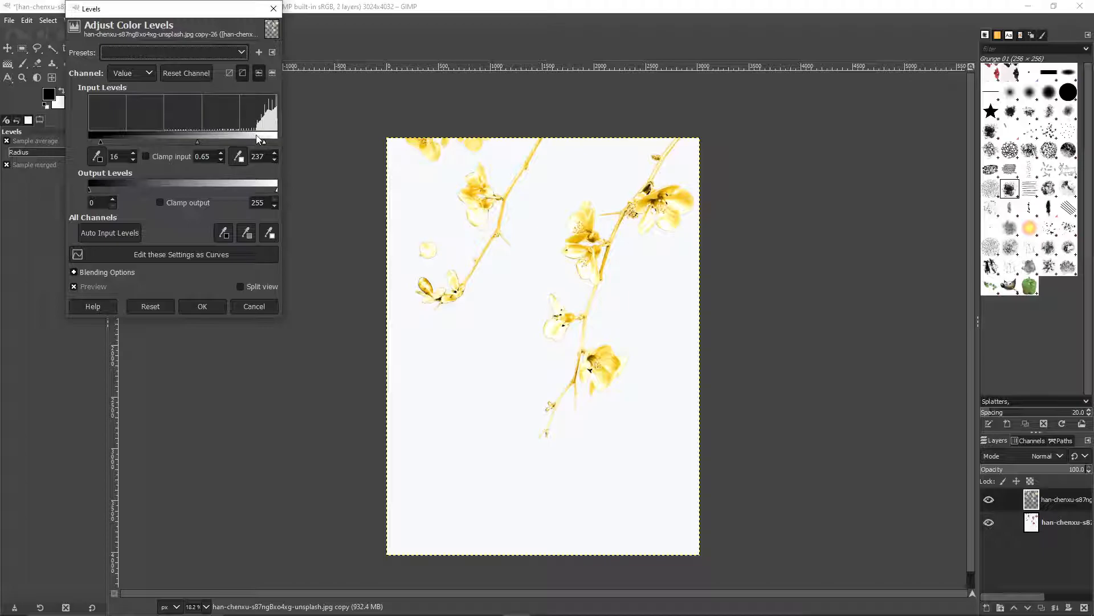
pyautogui.moveTo(273, 139); pyautogui.dragTo(269, 135)
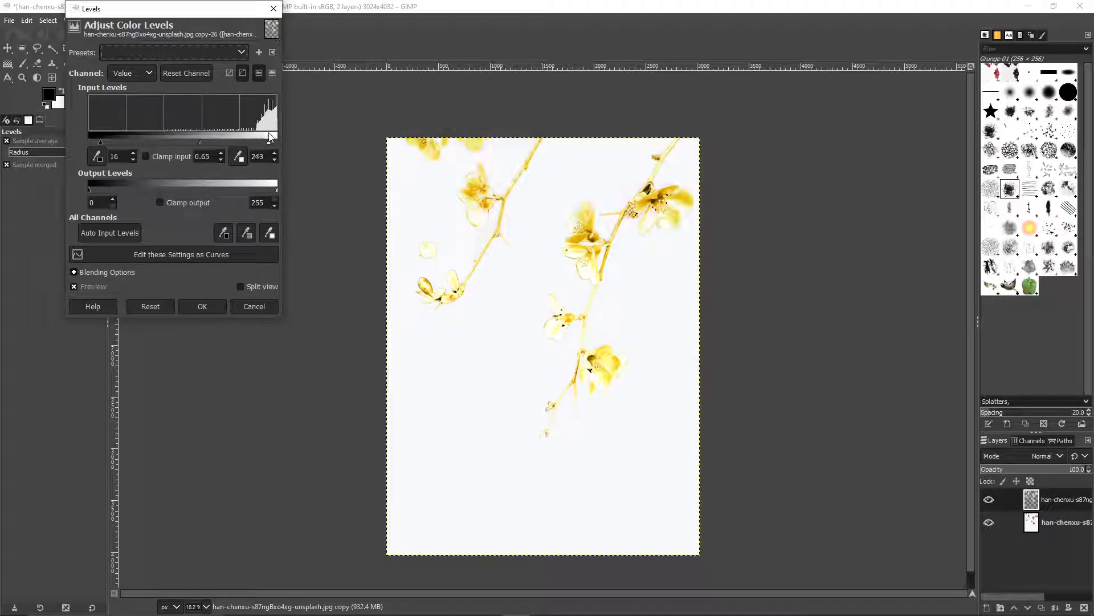
pyautogui.moveTo(101, 141); pyautogui.dragTo(120, 142)
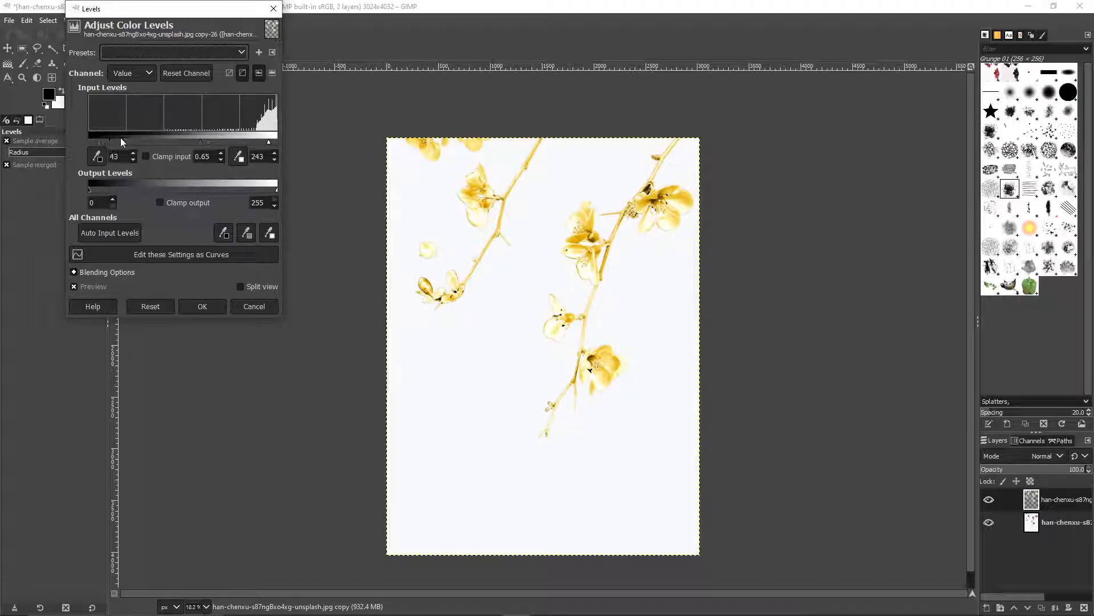
pyautogui.moveTo(101, 143); pyautogui.dragTo(109, 142)
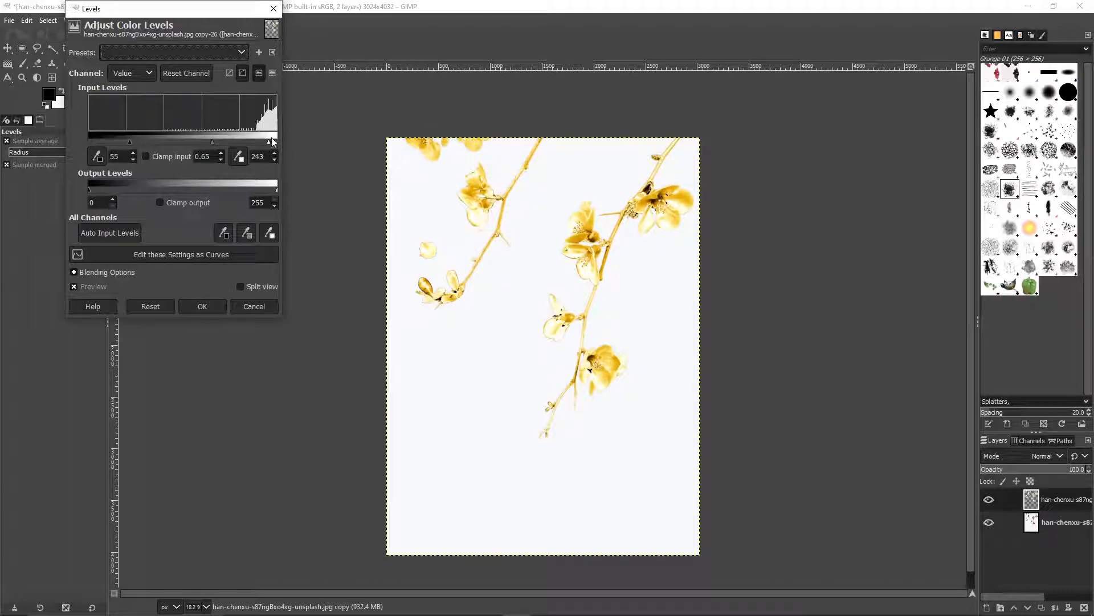
pyautogui.moveTo(273, 142); pyautogui.dragTo(266, 141)
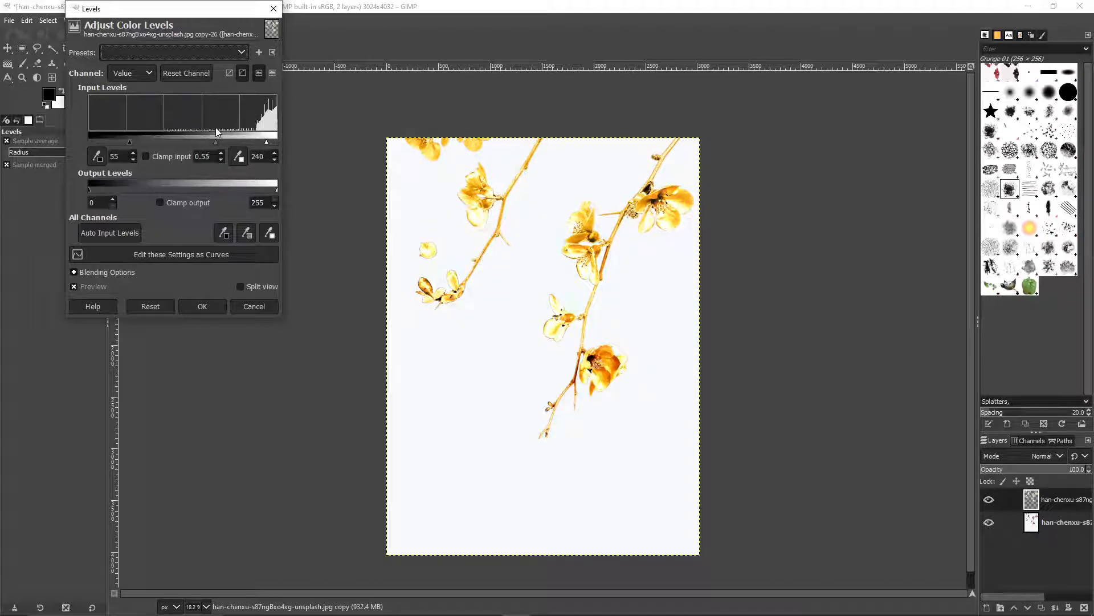
pyautogui.moveTo(216, 141); pyautogui.dragTo(199, 141)
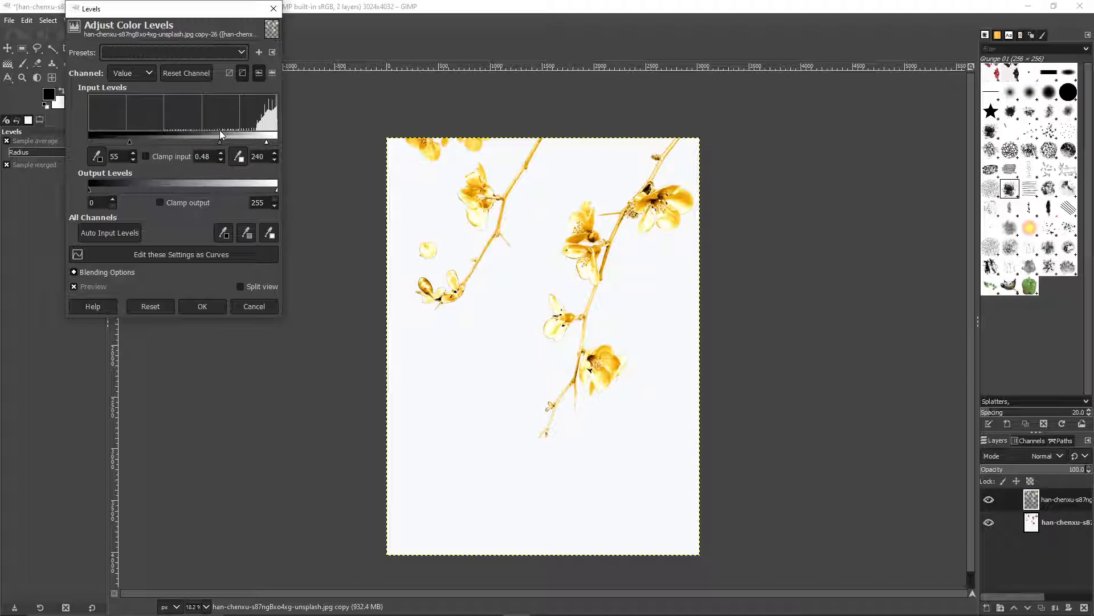
pyautogui.click(202, 305)
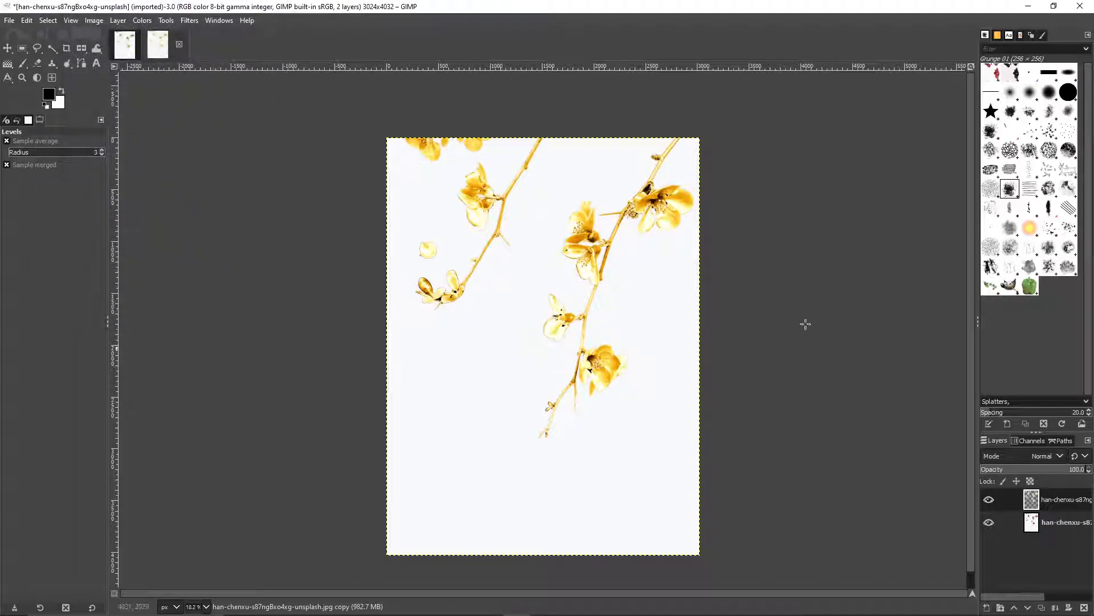
pyautogui.moveTo(928, 405)
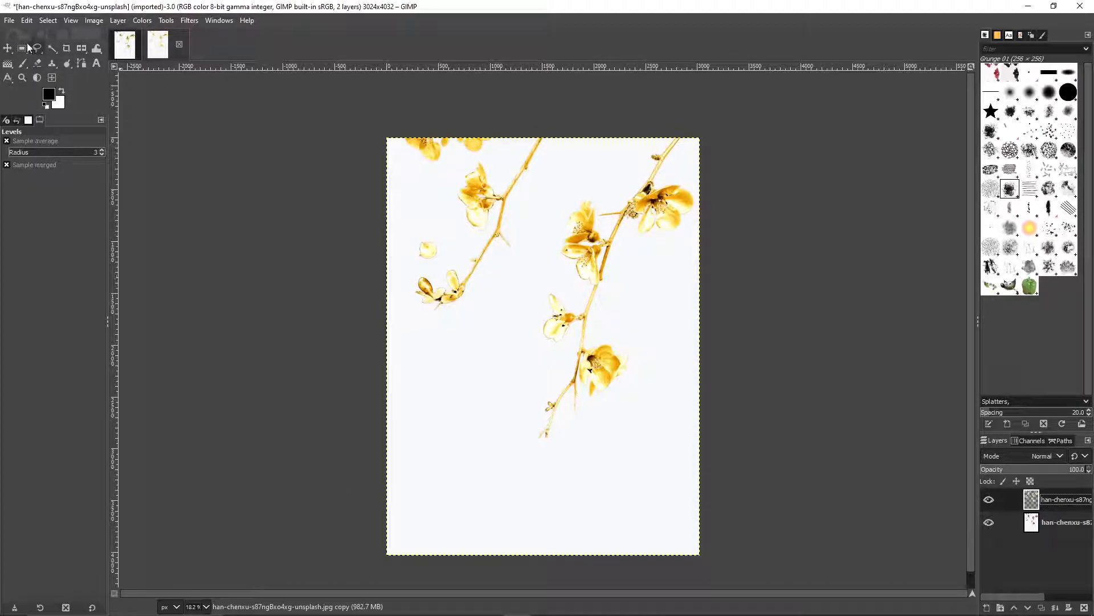
pyautogui.click(26, 20)
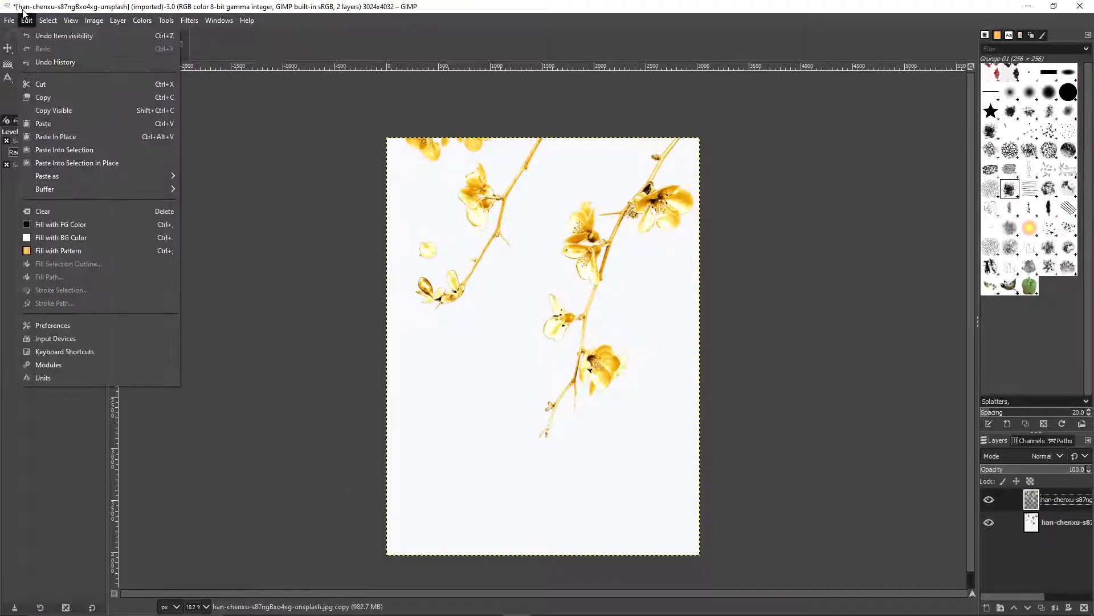
pyautogui.click(10, 21)
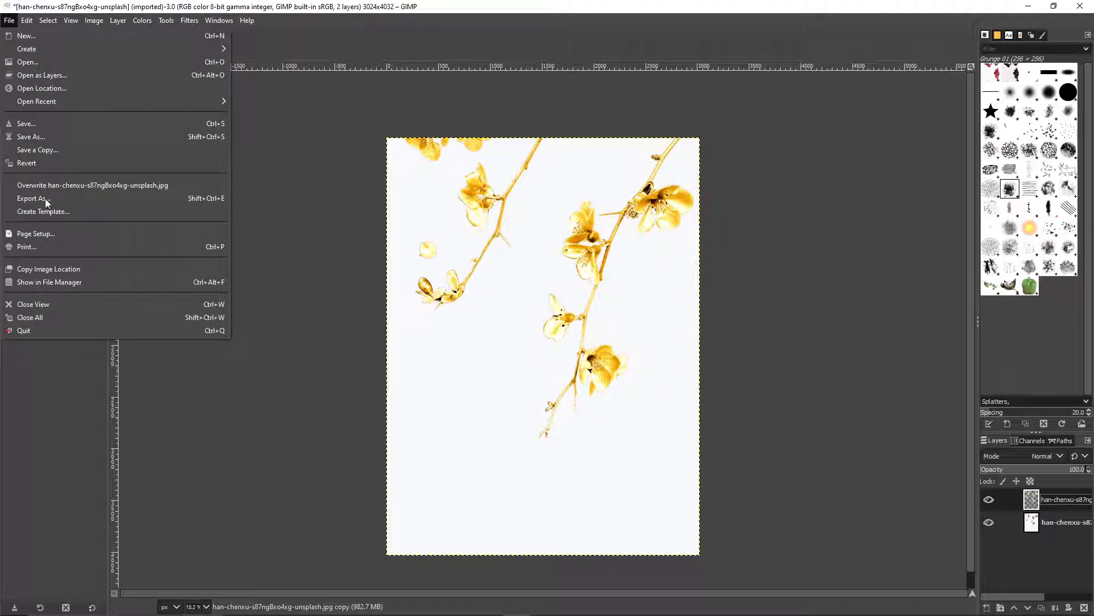
pyautogui.moveTo(55, 197)
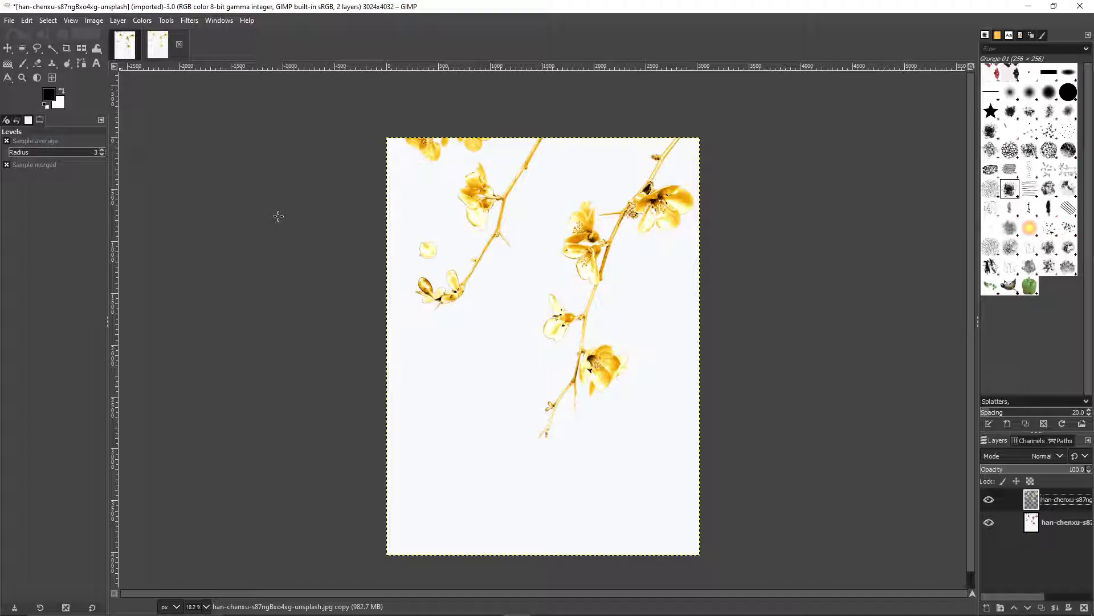
pyautogui.moveTo(228, 132)
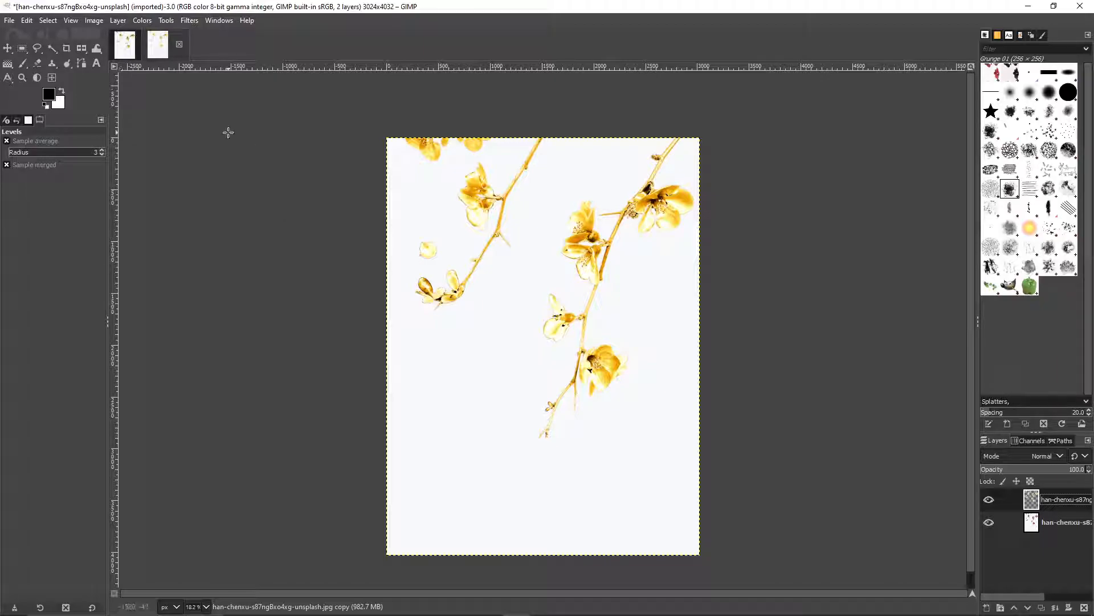